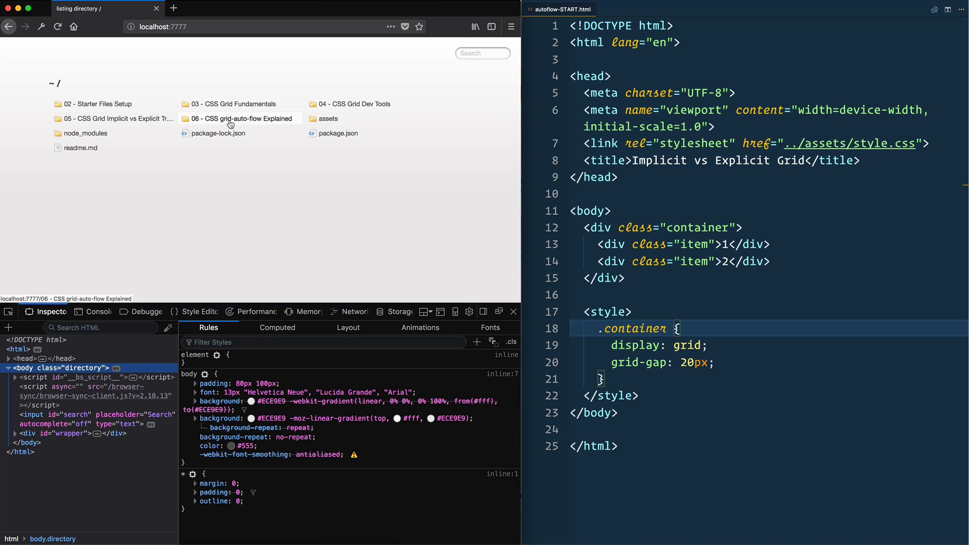
mouse_move(243, 128)
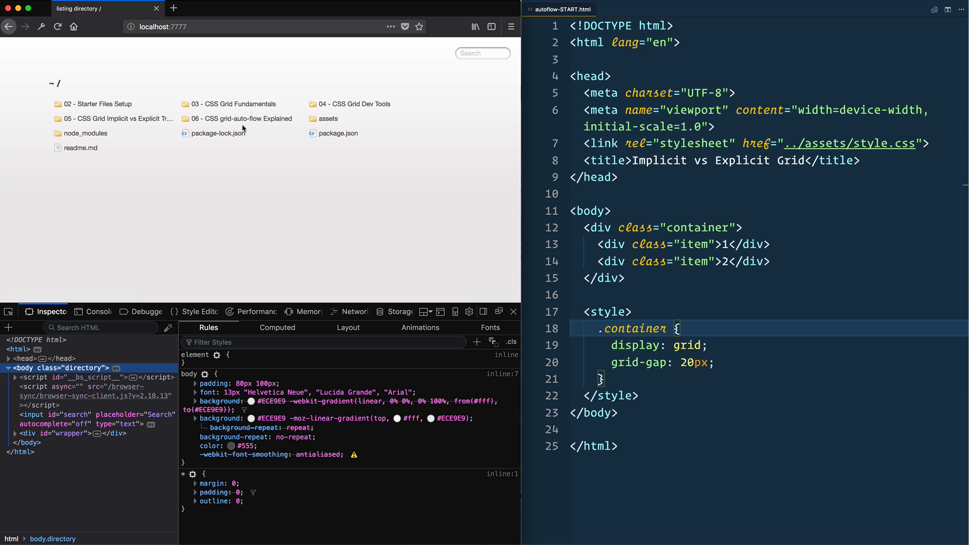
mouse_move(216, 212)
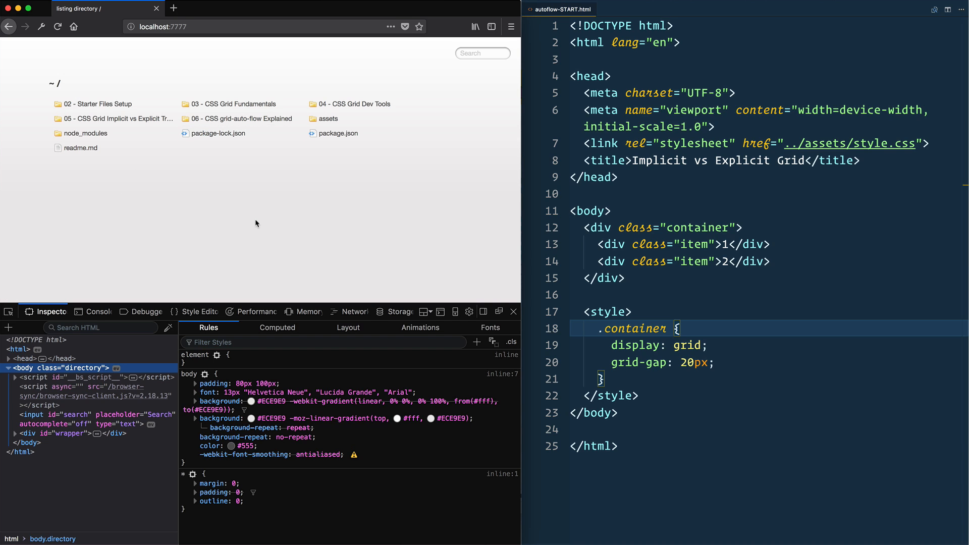
mouse_move(221, 240)
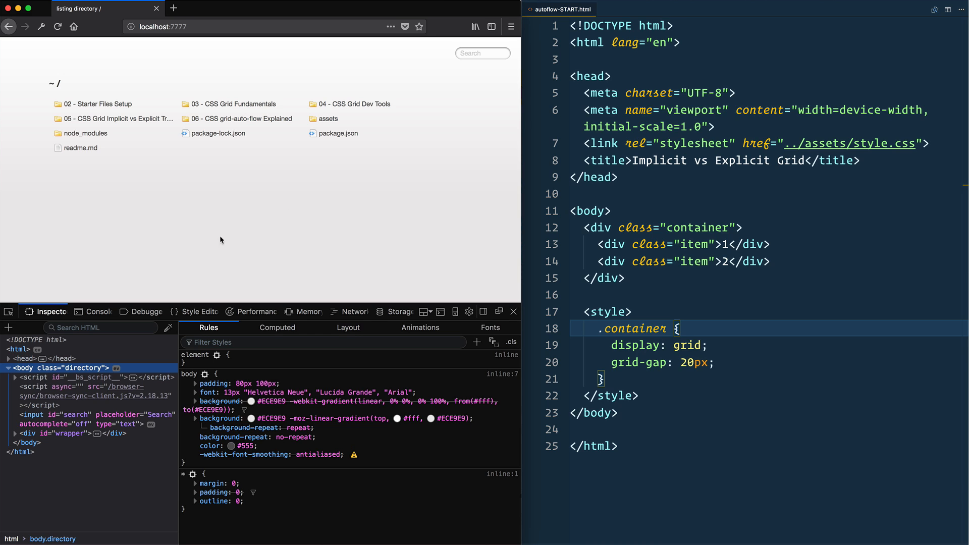
mouse_move(250, 148)
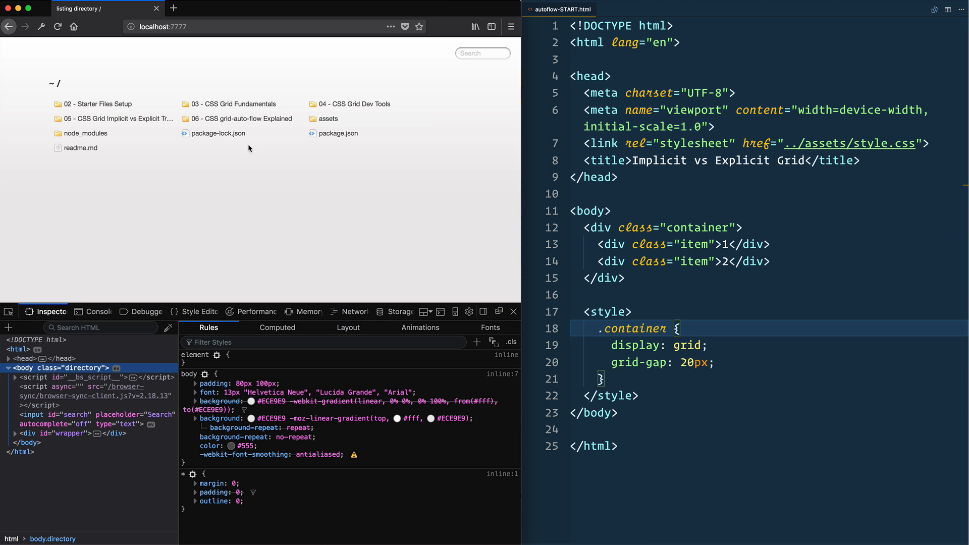
mouse_move(241, 118)
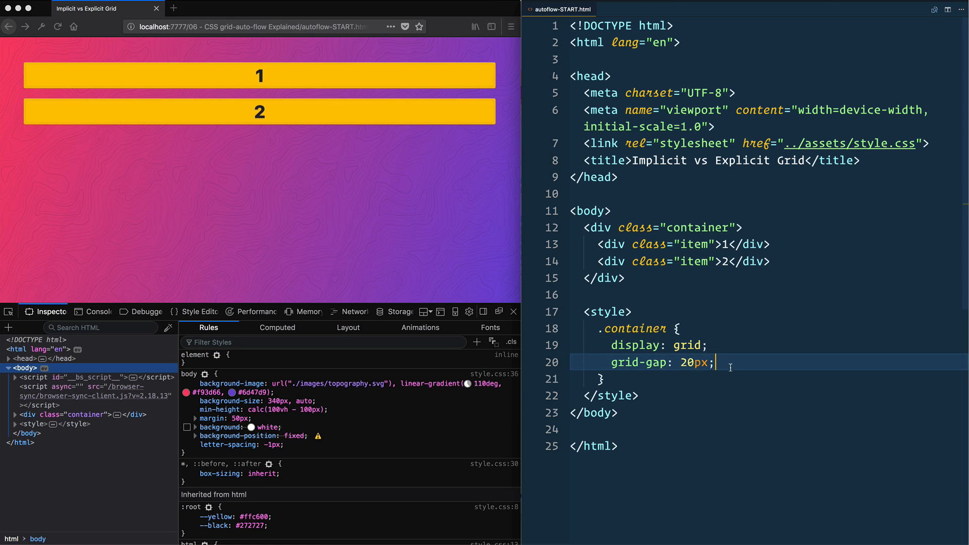
Turn on the grid overlay for div.container from the DevTools Layout panel
click(347, 327)
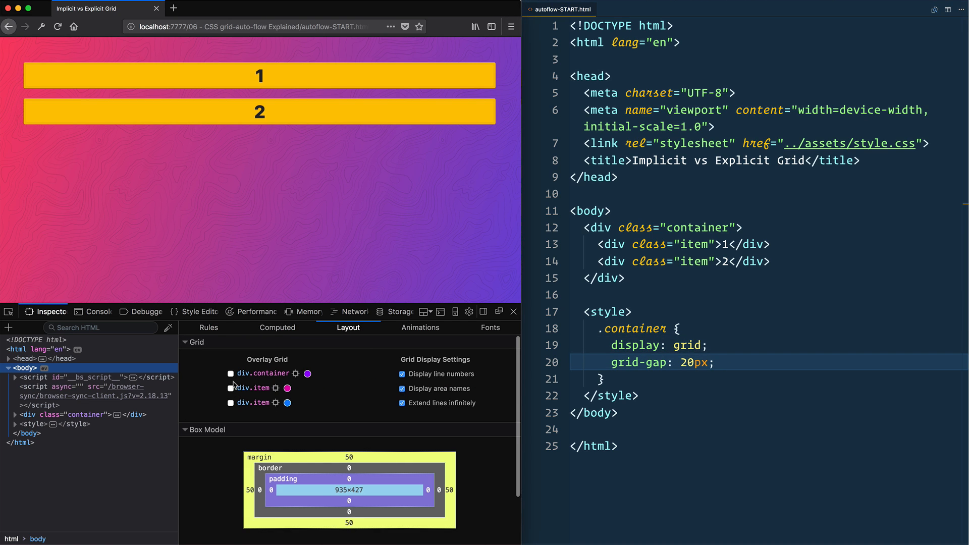
click(230, 372)
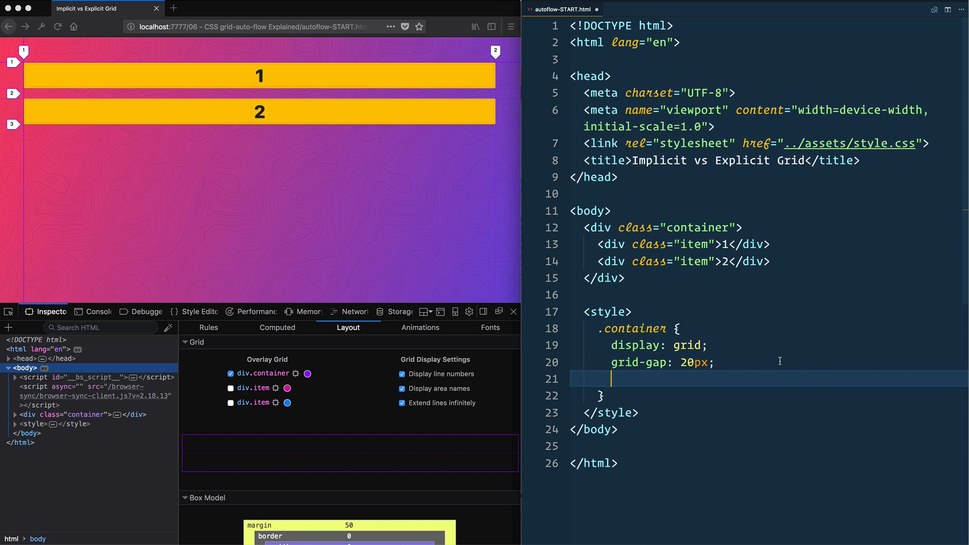
Add grid-template-columns: 400px 200px to the .container rule
text(grid-tem)
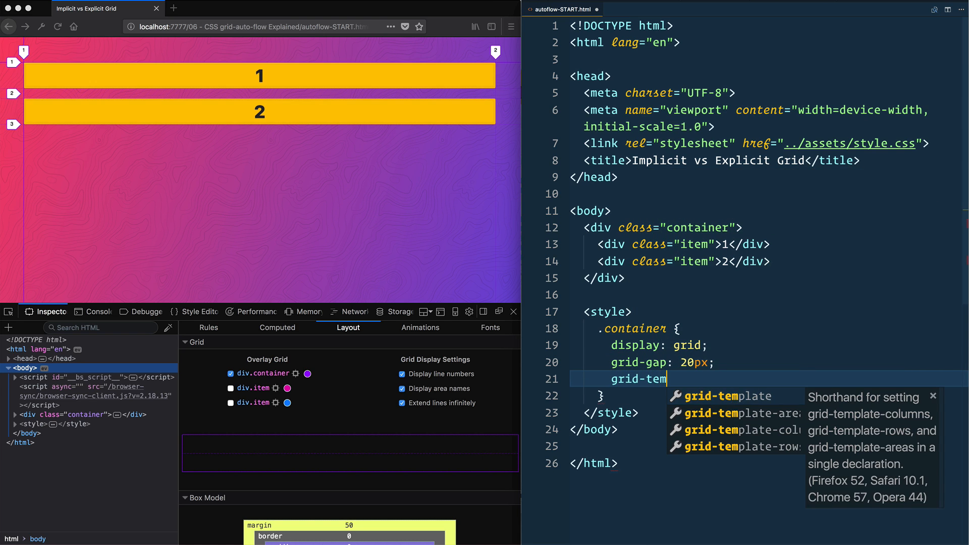
text(plate-columns:)
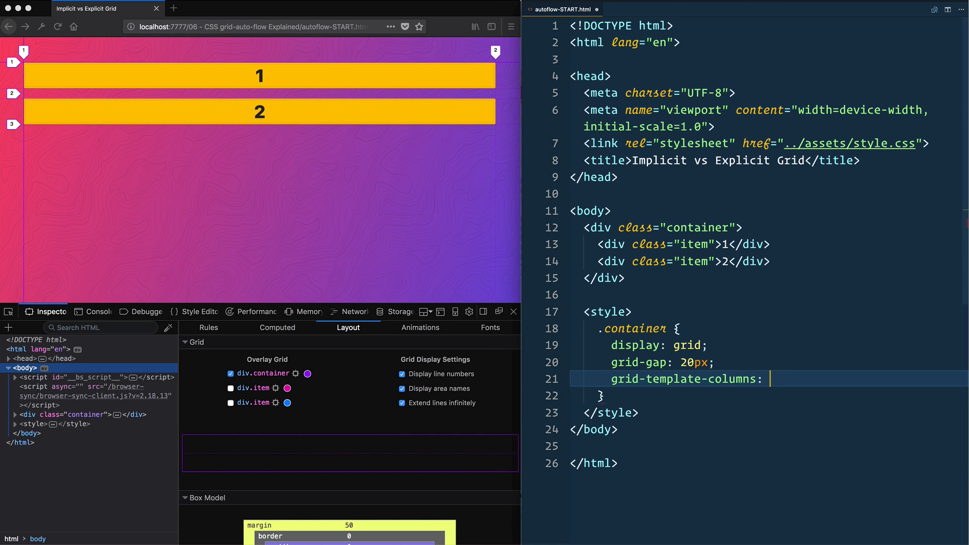
text(400px 200px;)
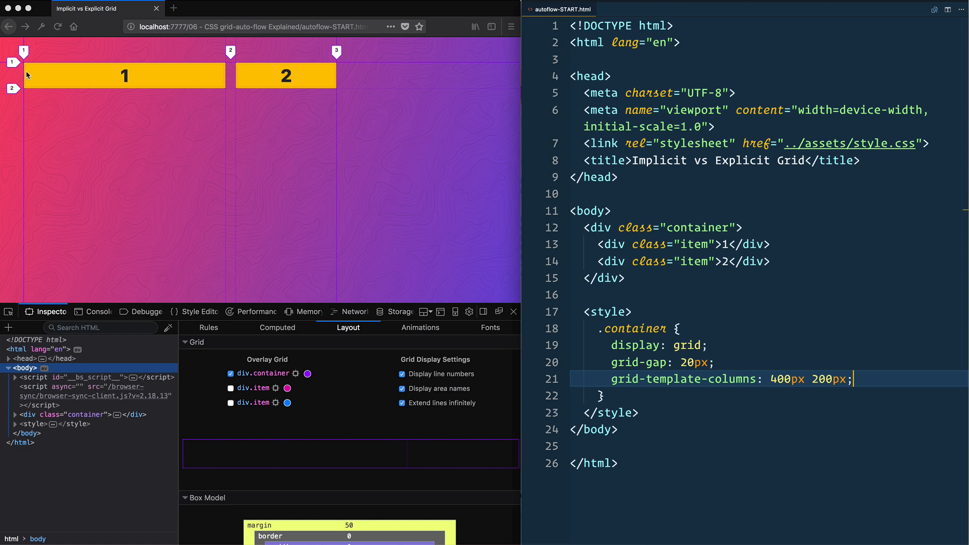
mouse_move(138, 65)
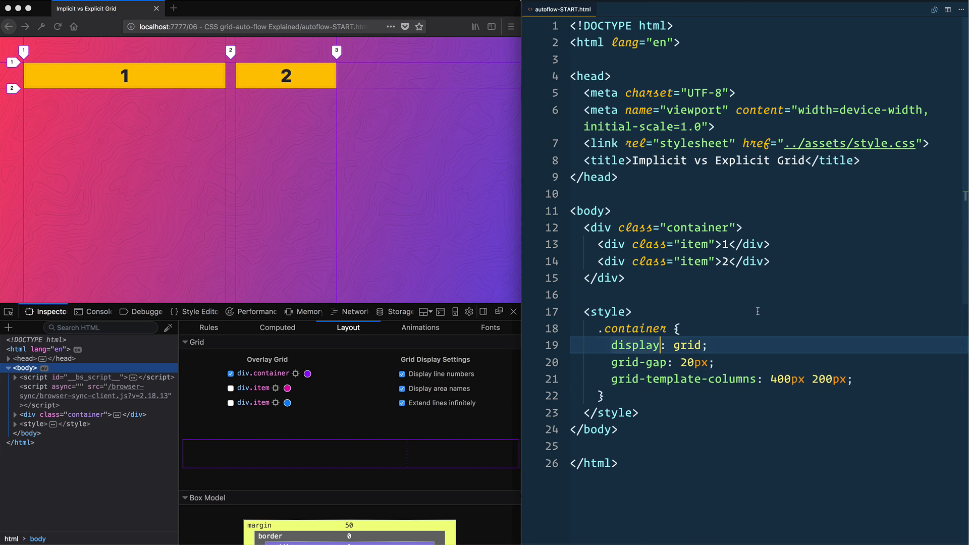
Add a third item div with the text 3 after item 2 in the HTML
text(<div class="item">2</div>)
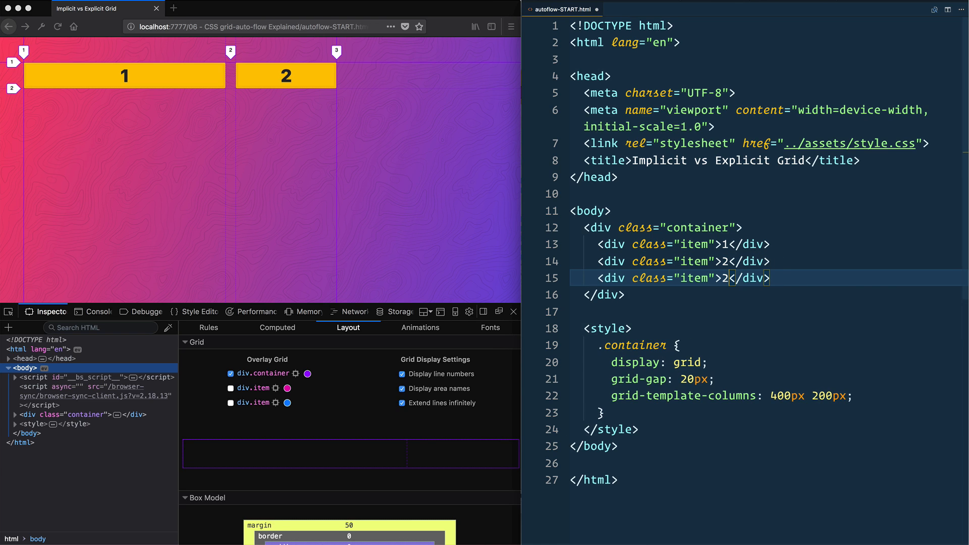
text(3)
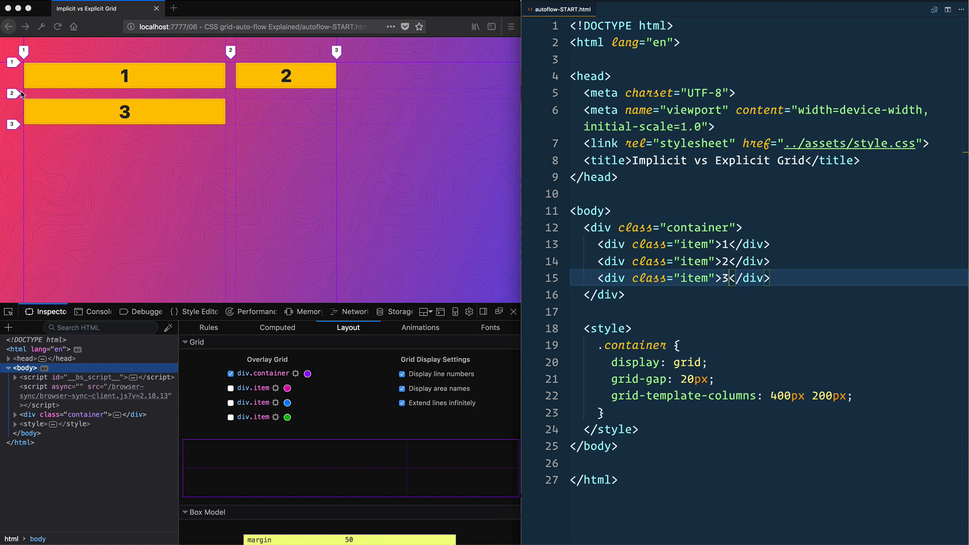
mouse_move(271, 111)
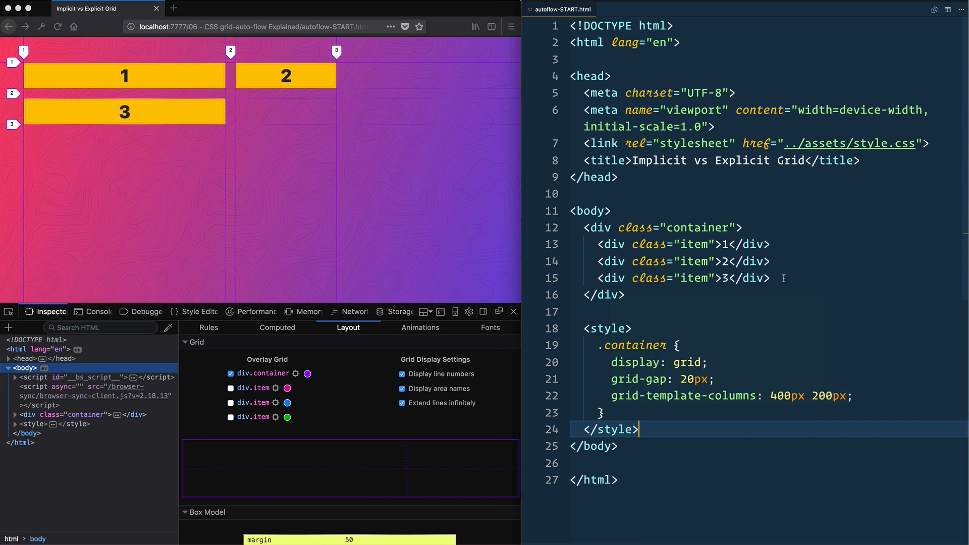
triple_click(680, 279)
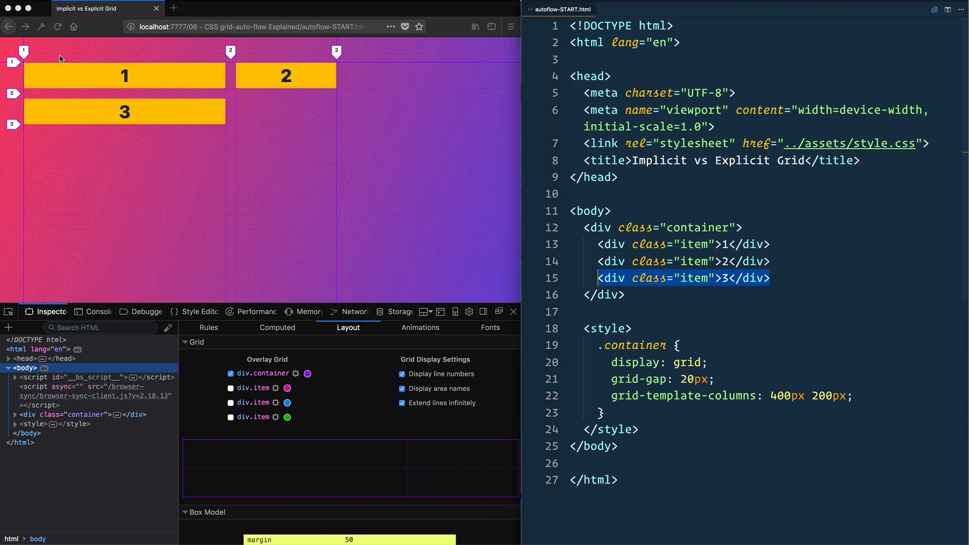
mouse_move(384, 67)
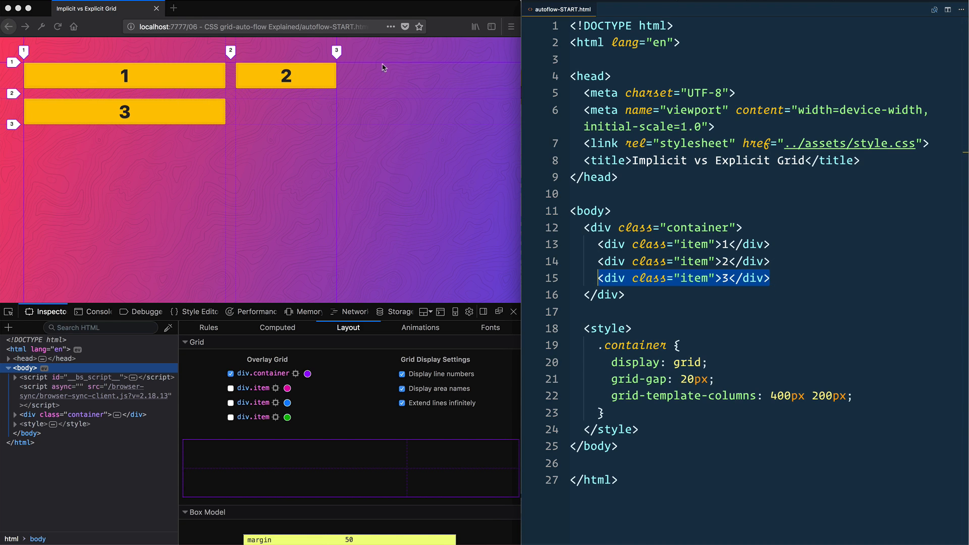
mouse_move(382, 81)
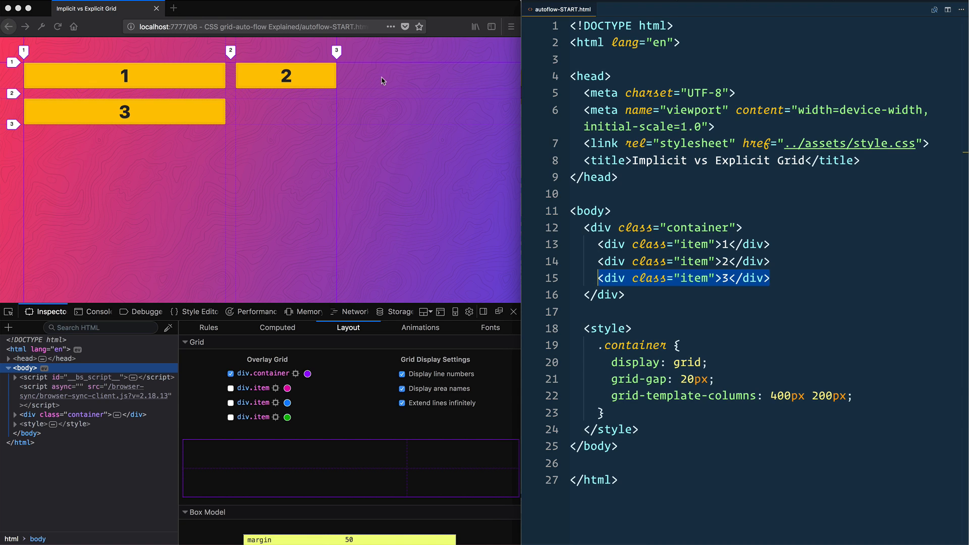
mouse_move(272, 119)
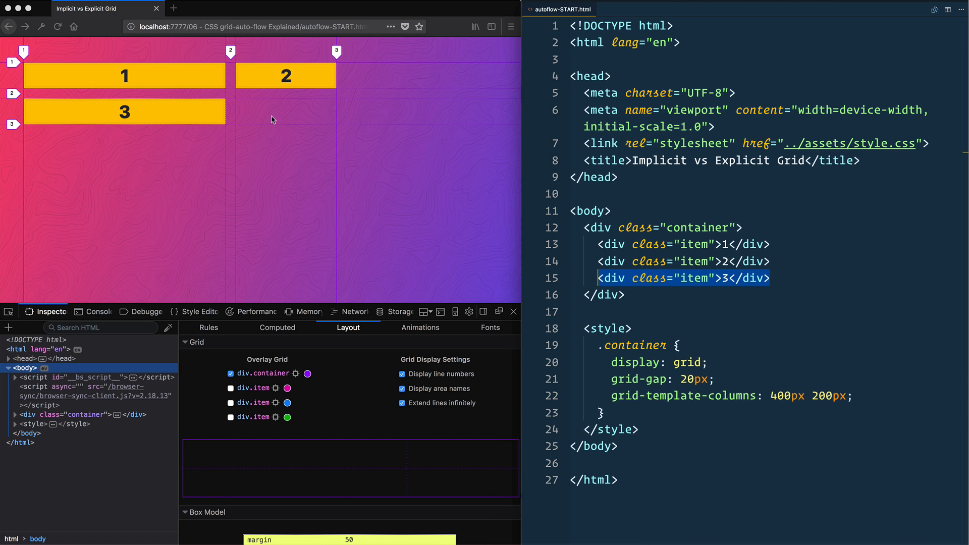
mouse_move(320, 124)
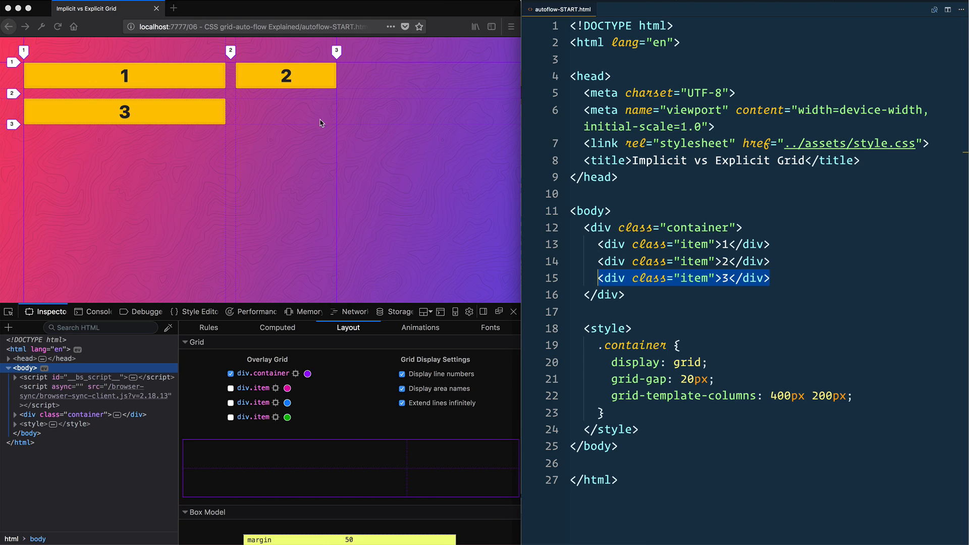
mouse_move(357, 119)
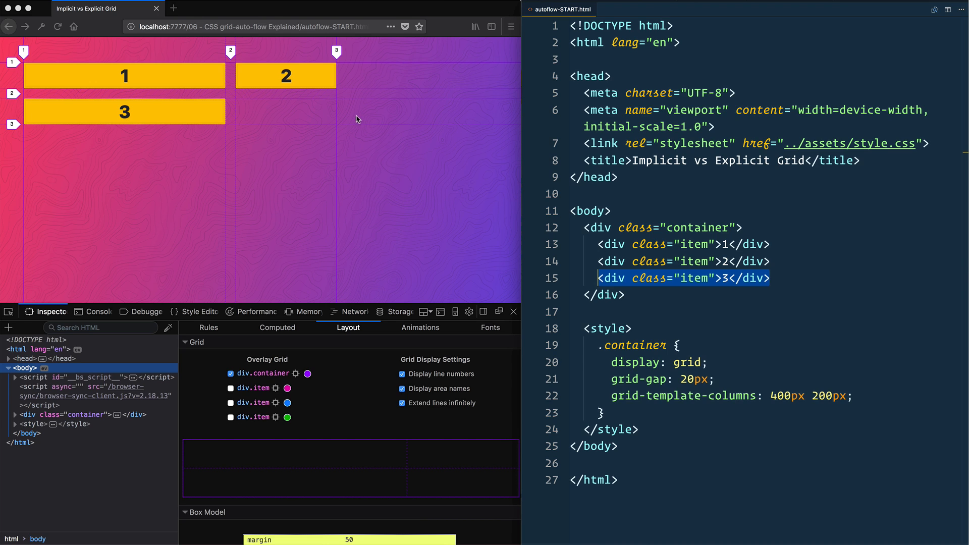
mouse_move(448, 100)
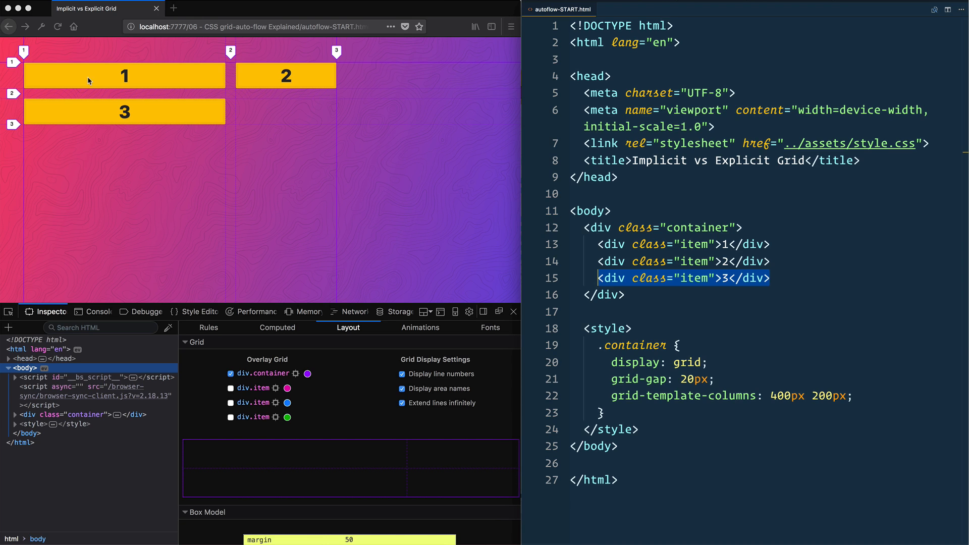
mouse_move(237, 71)
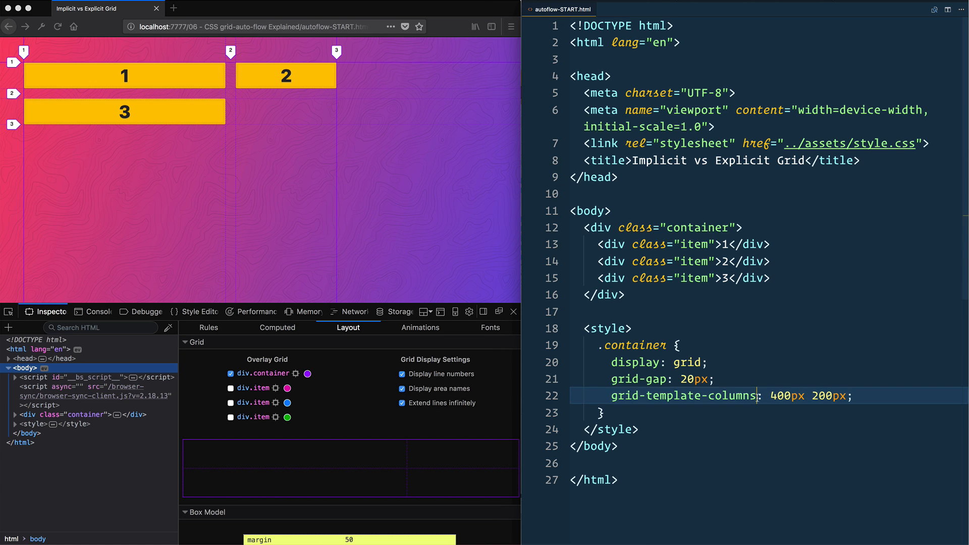
Add grid-auto-flow to .container, first as row, then changed to column
text(grid-auto-flow:)
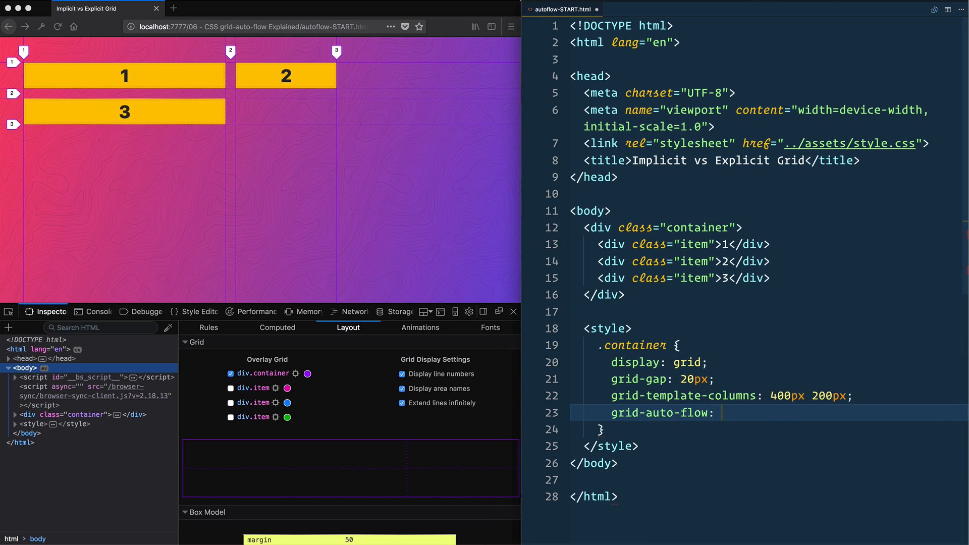
text(row;)
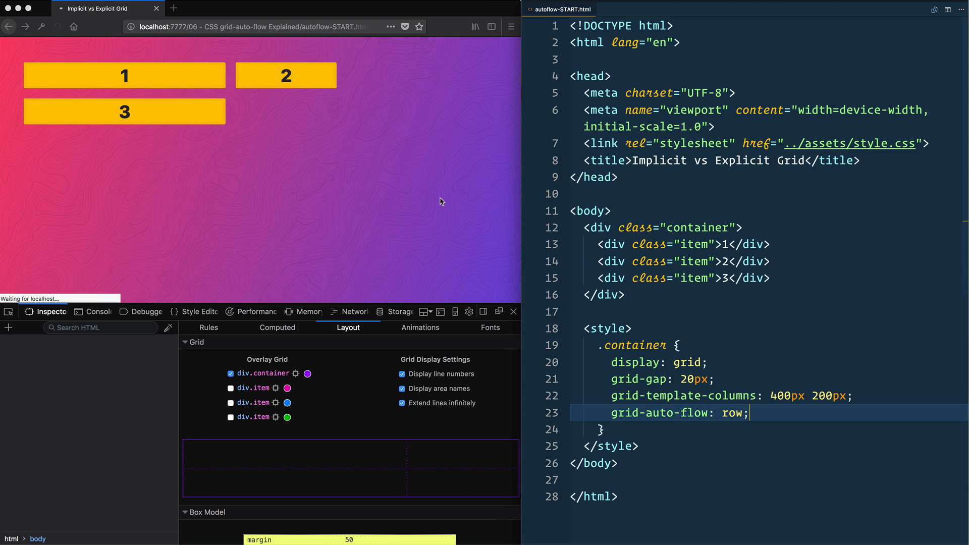
double_click(733, 413)
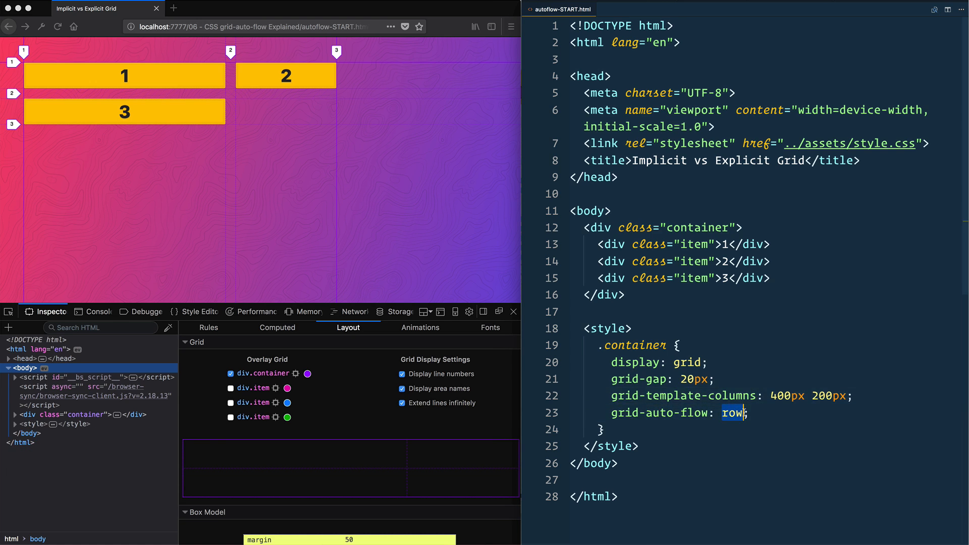
text(column)
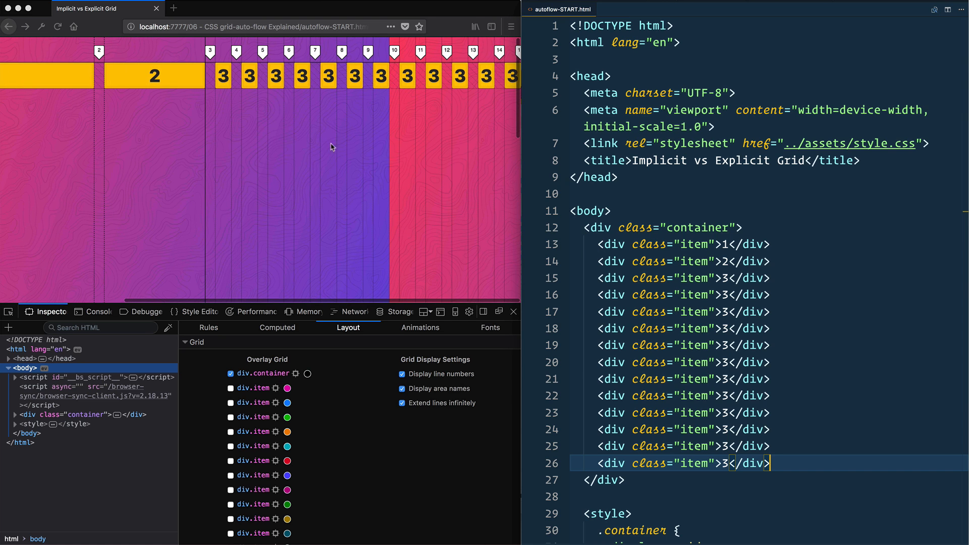
Add grid-auto-columns: 200px below grid-auto-flow in the .container rule
scroll(down, 3)
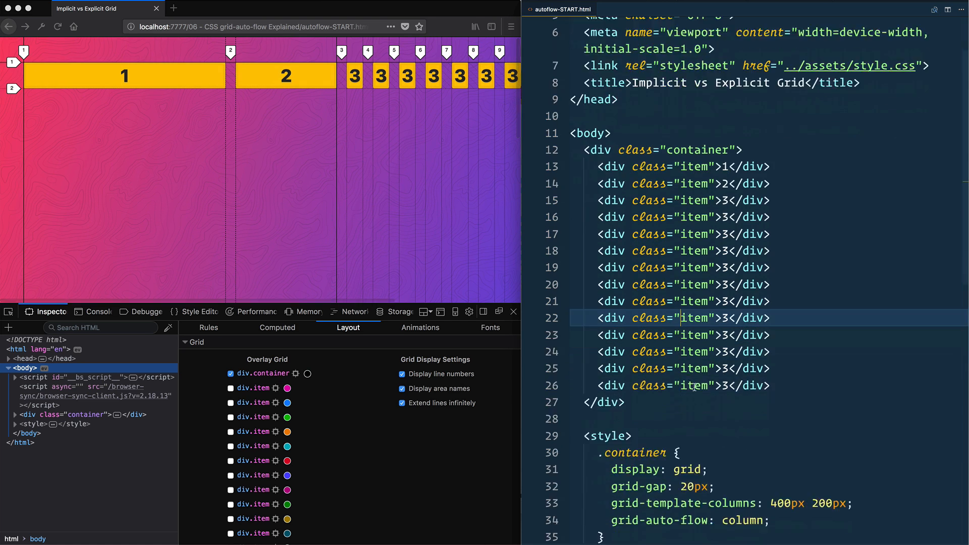
text(grid-auto-columns:)
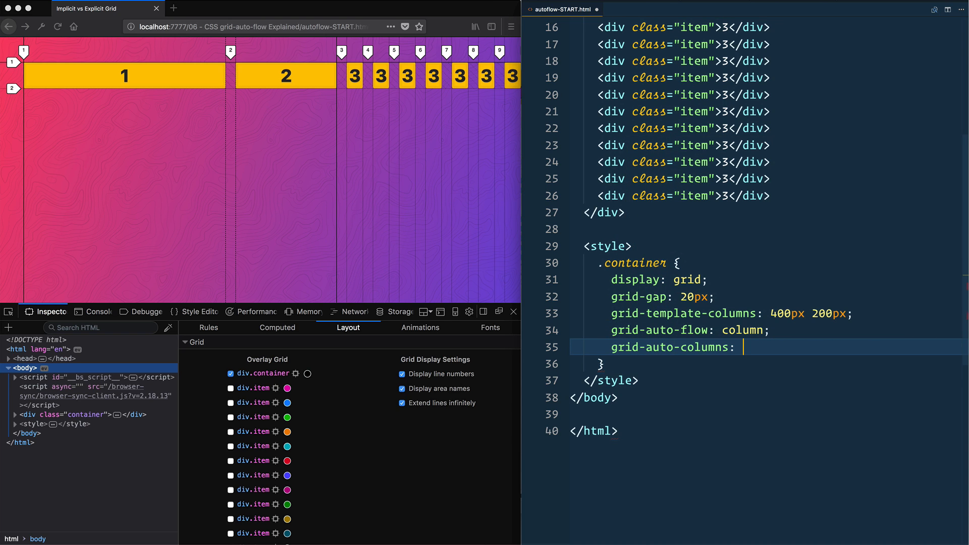
text(200px;)
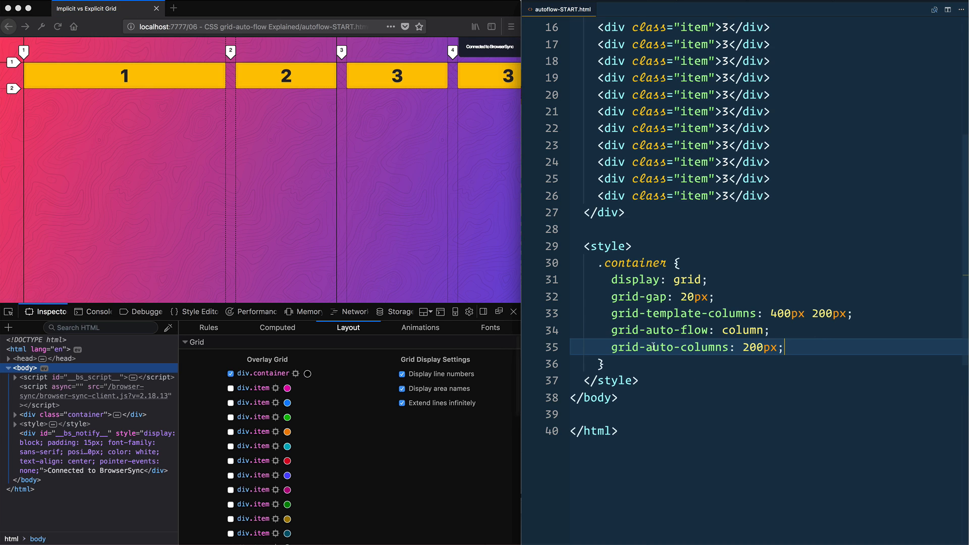
mouse_move(668, 346)
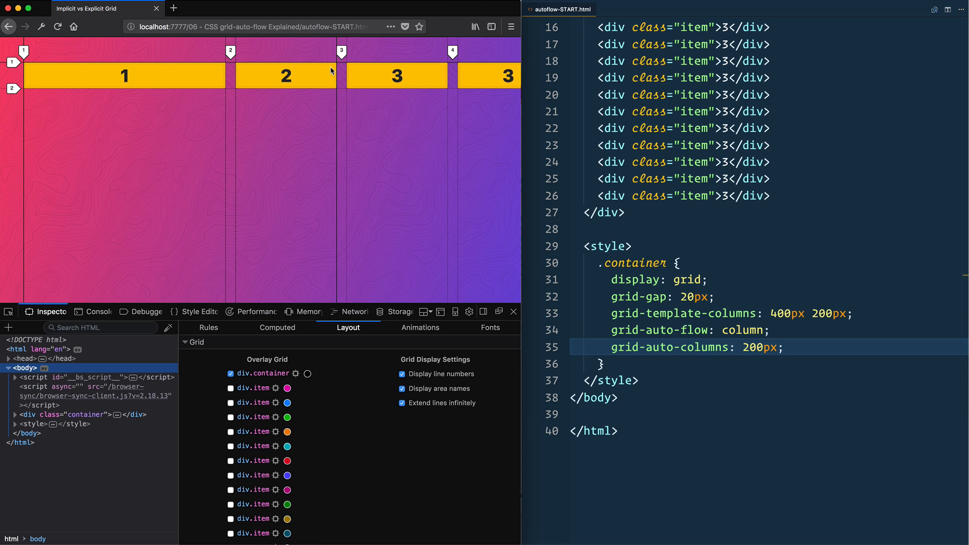
mouse_move(381, 64)
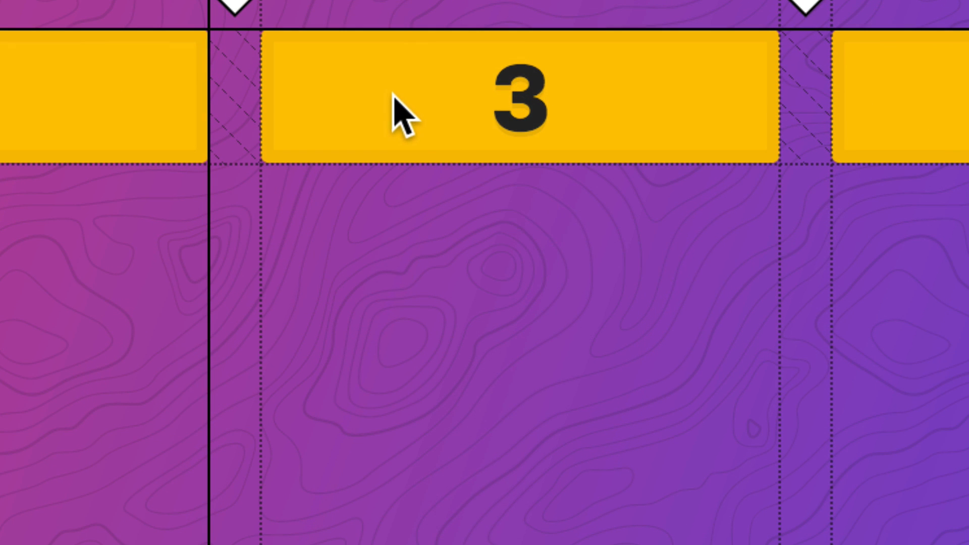
mouse_move(793, 415)
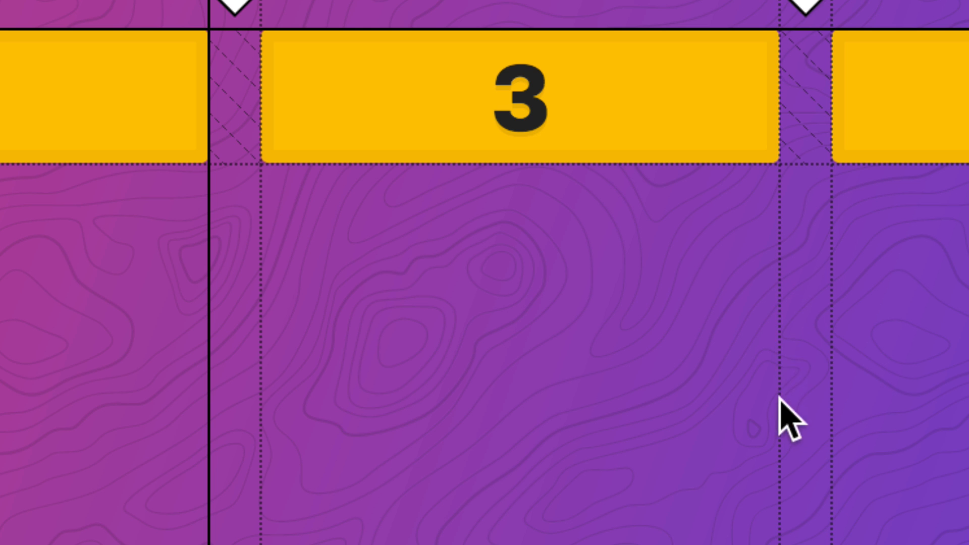
mouse_move(262, 258)
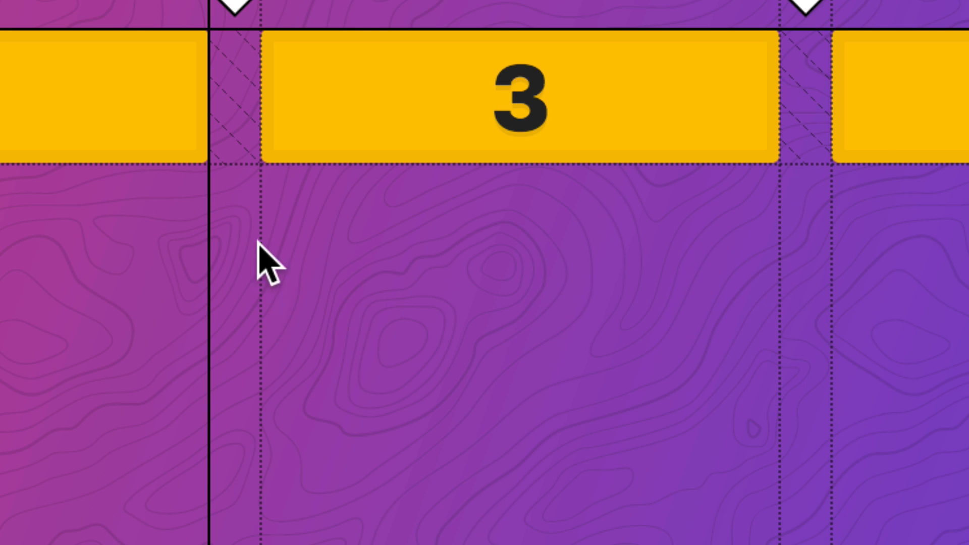
mouse_move(217, 351)
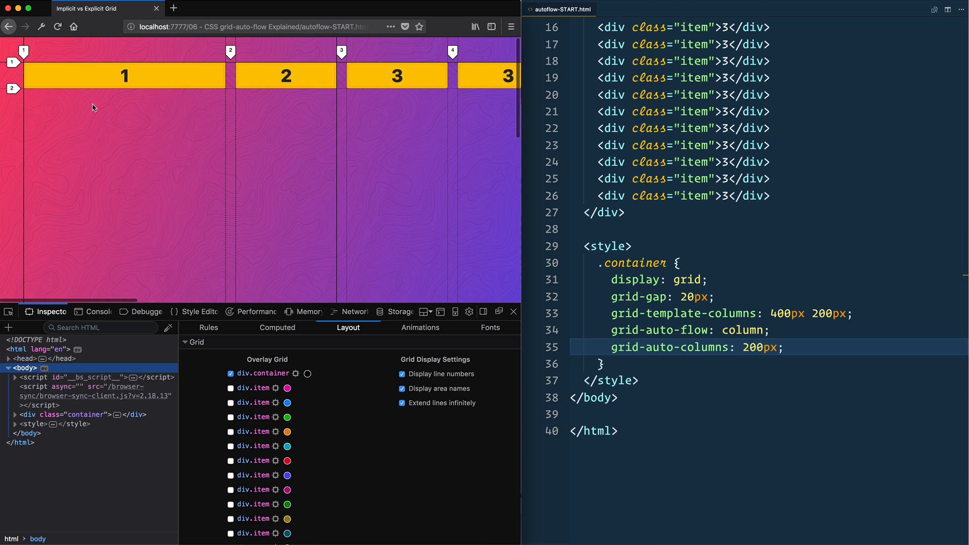
mouse_move(55, 122)
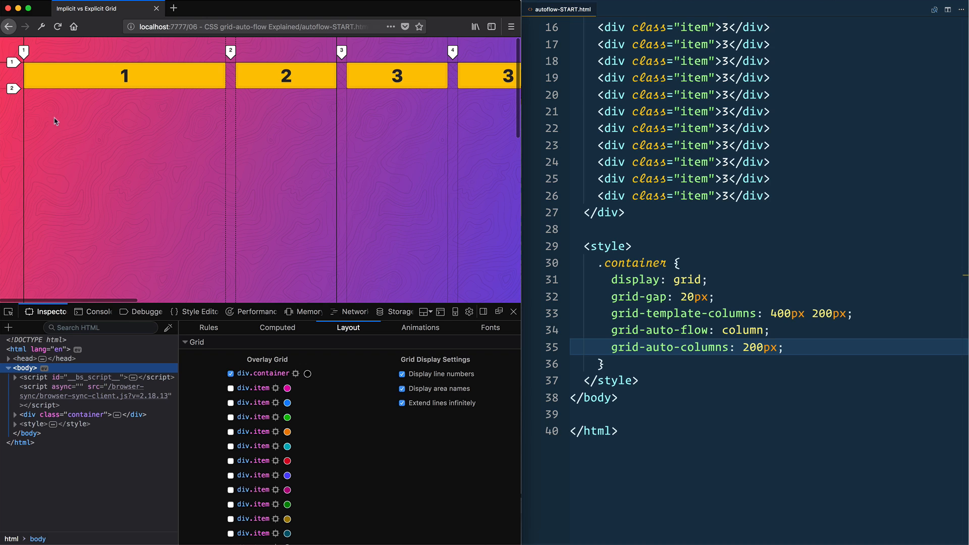
mouse_move(197, 175)
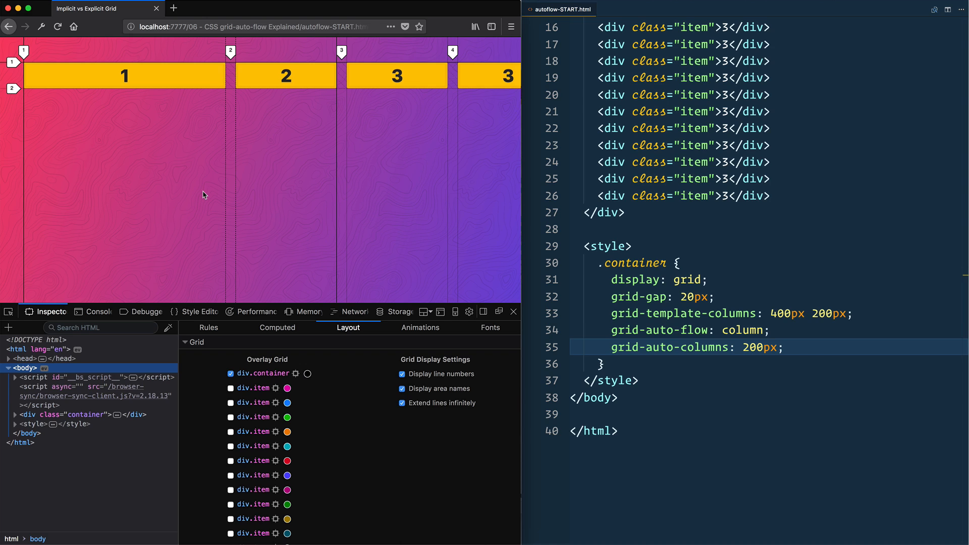
mouse_move(77, 81)
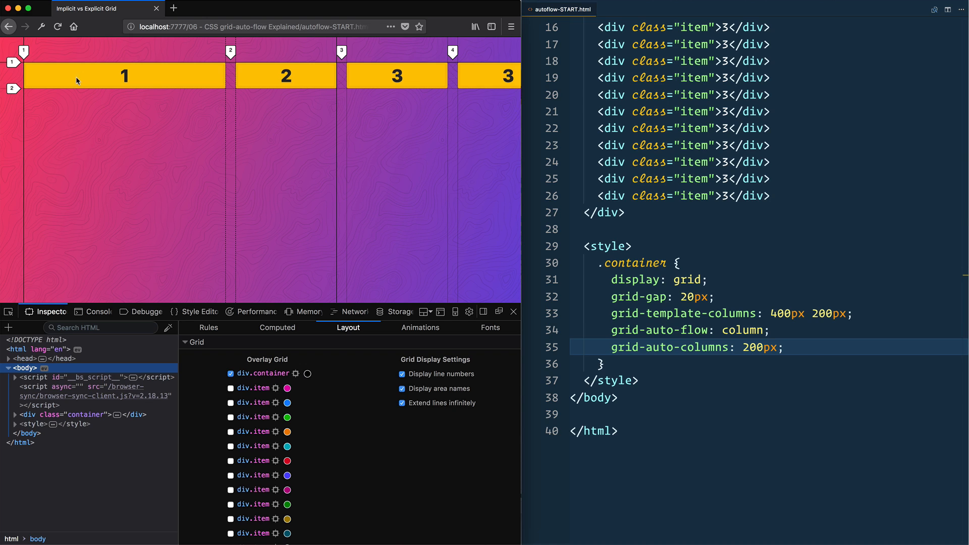
mouse_move(237, 146)
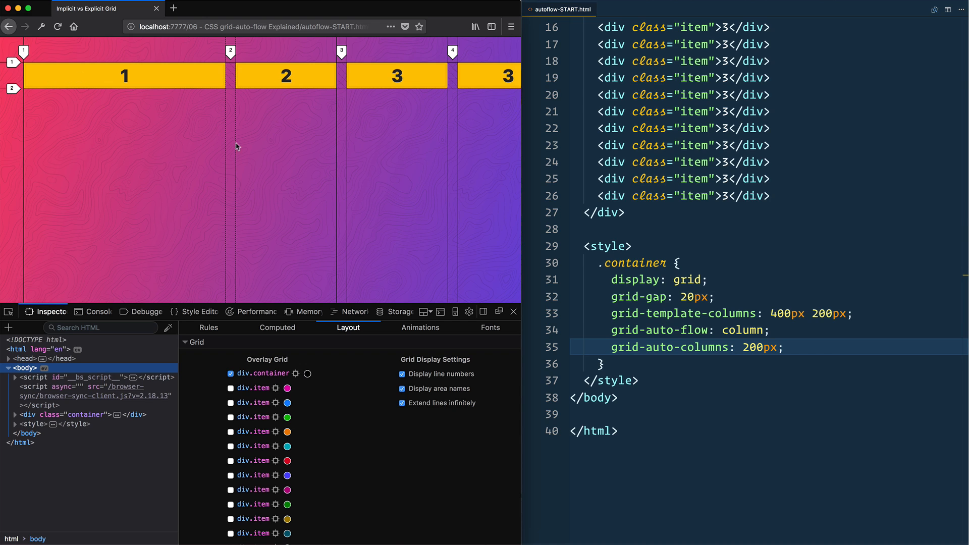
mouse_move(256, 258)
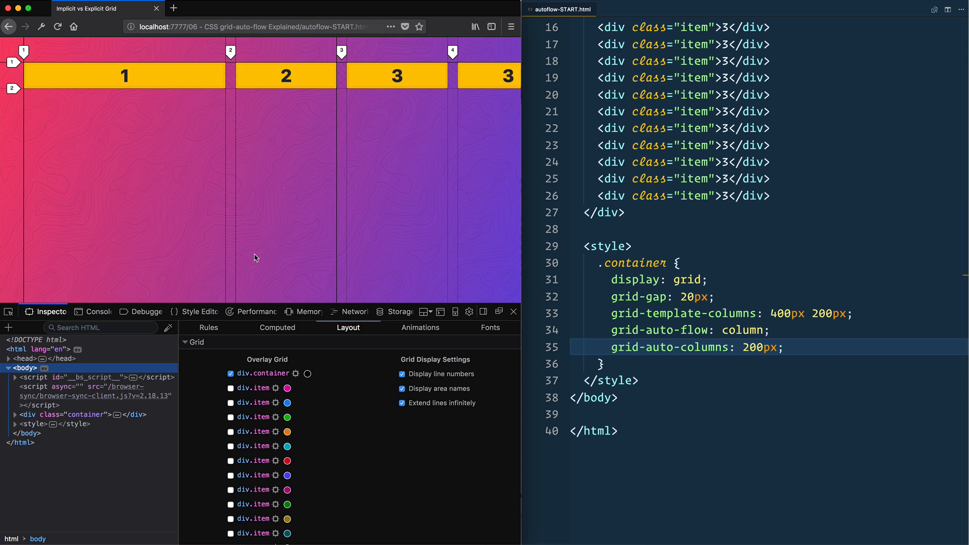
mouse_move(277, 180)
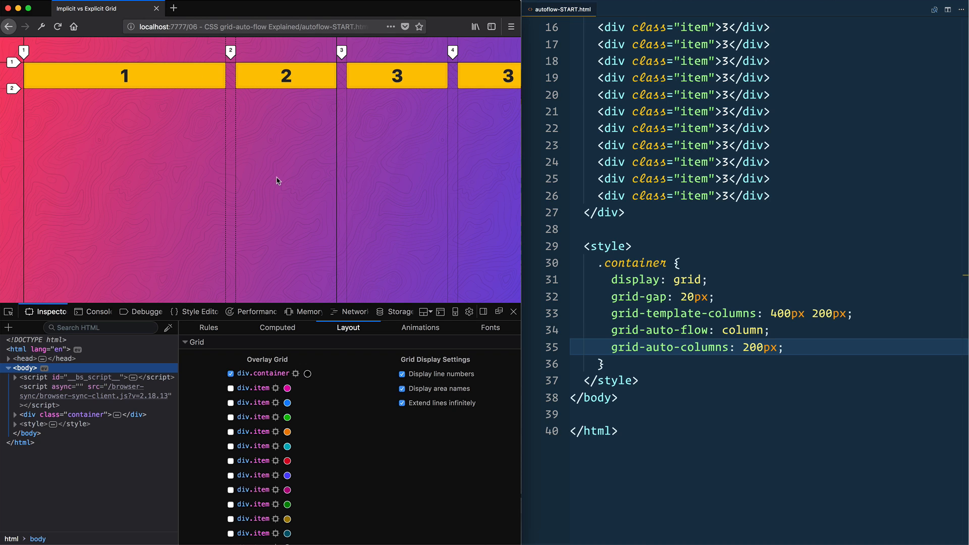
mouse_move(698, 339)
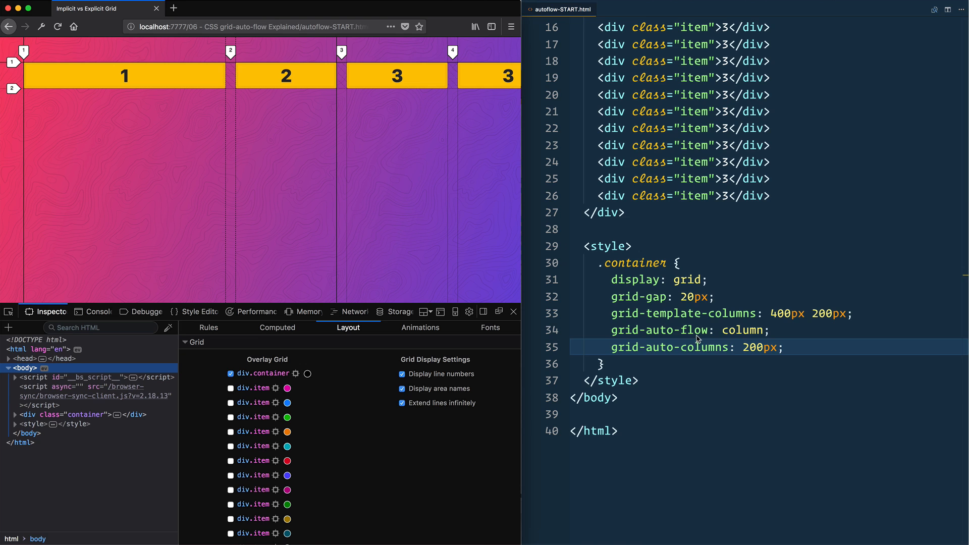